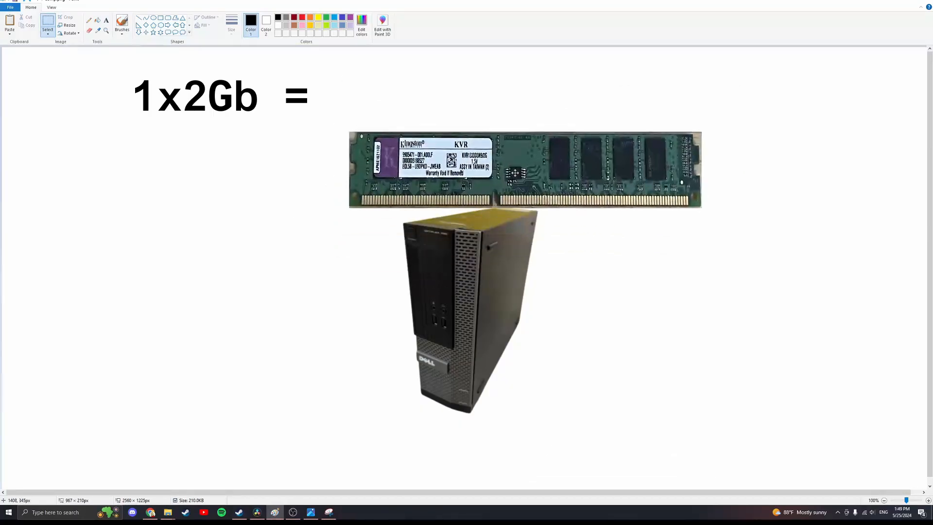
text(2Gb)
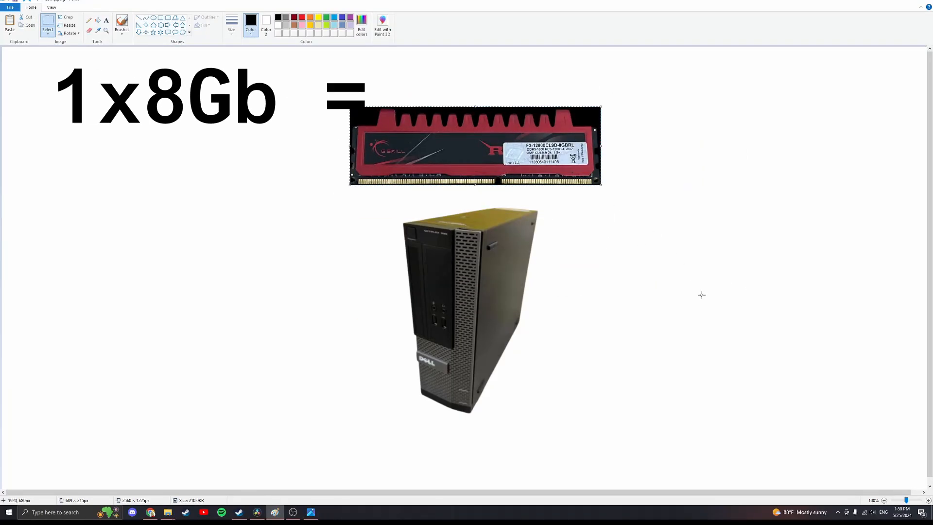
text(4Gb)
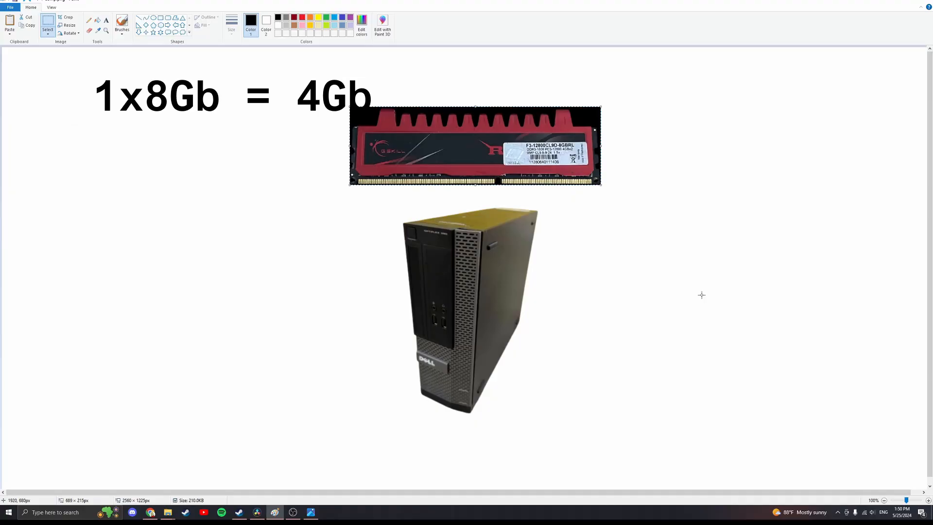